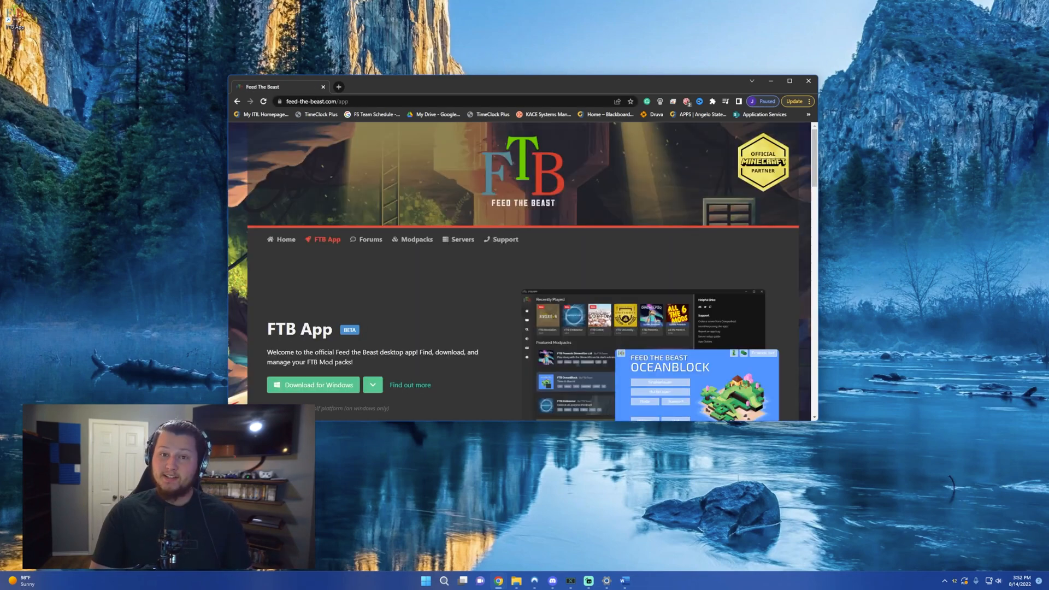
Launch the FTB desktop app from the feed-the-beast.com app page
click(317, 384)
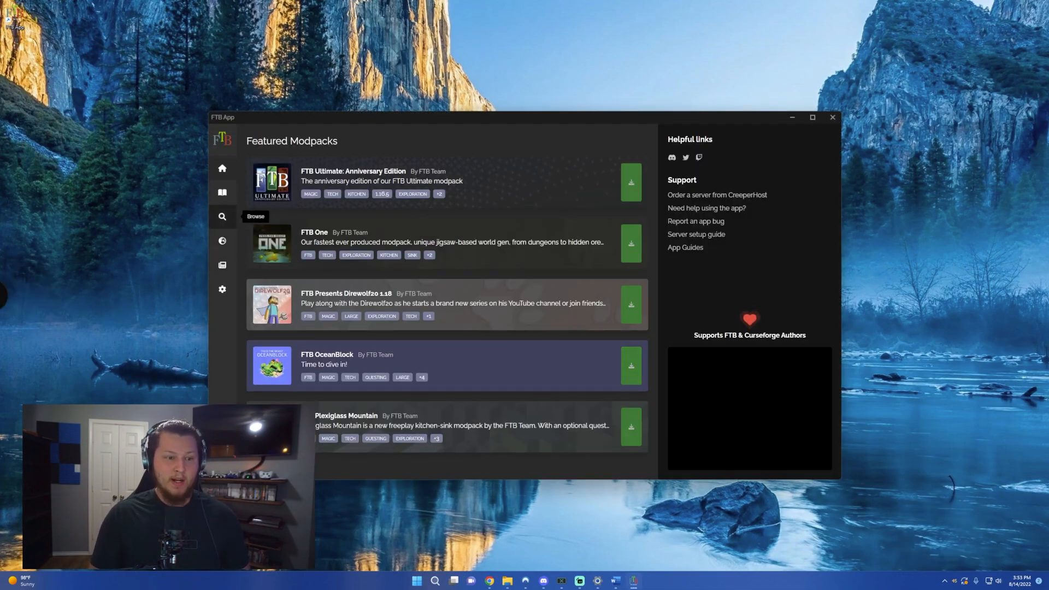
text(rev)
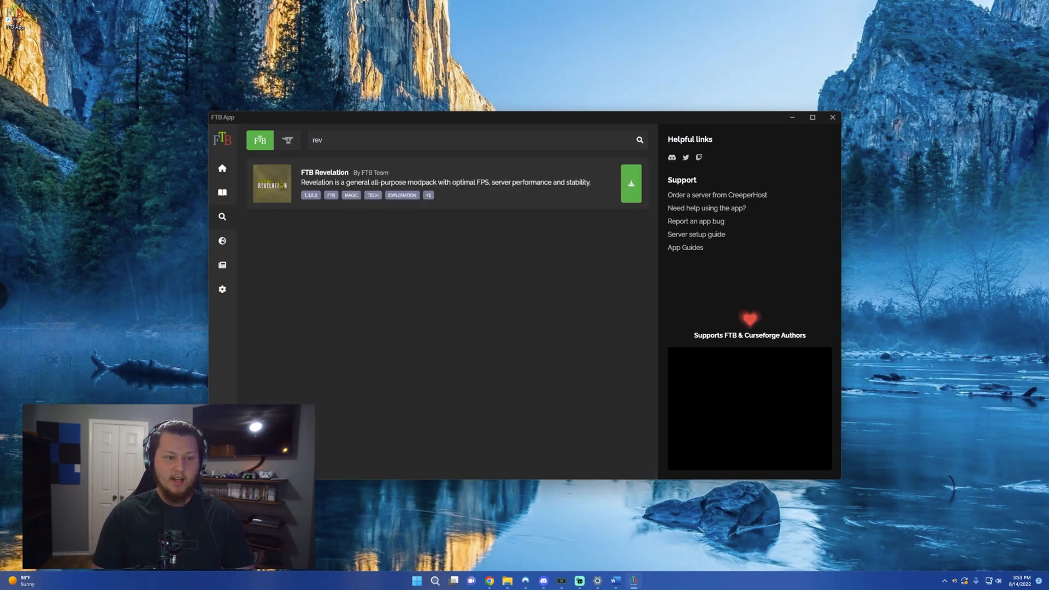
click(444, 183)
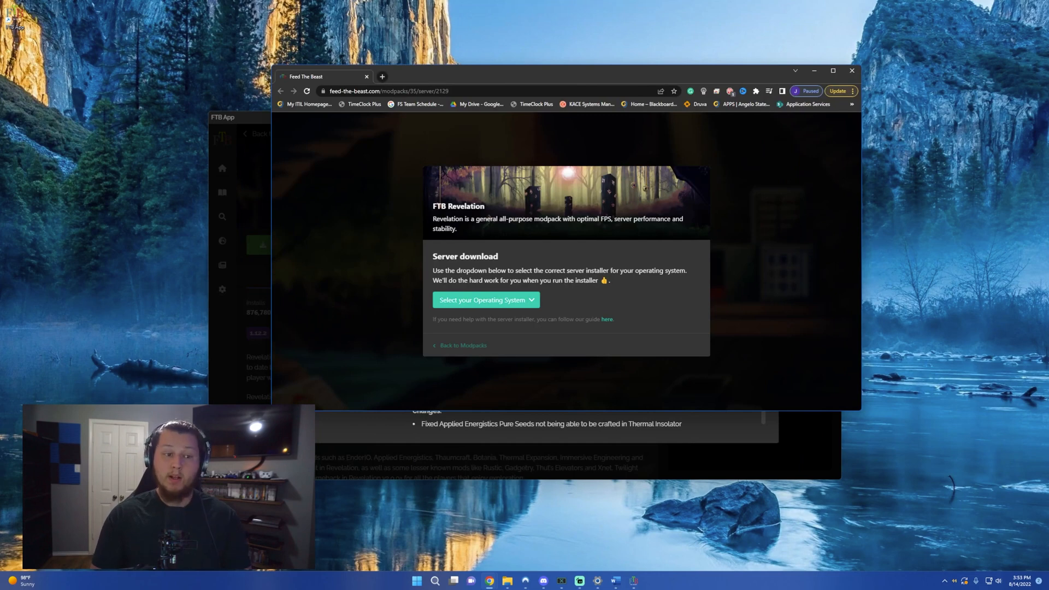
Download the Windows FTB Revelation server installer and keep the file
click(486, 300)
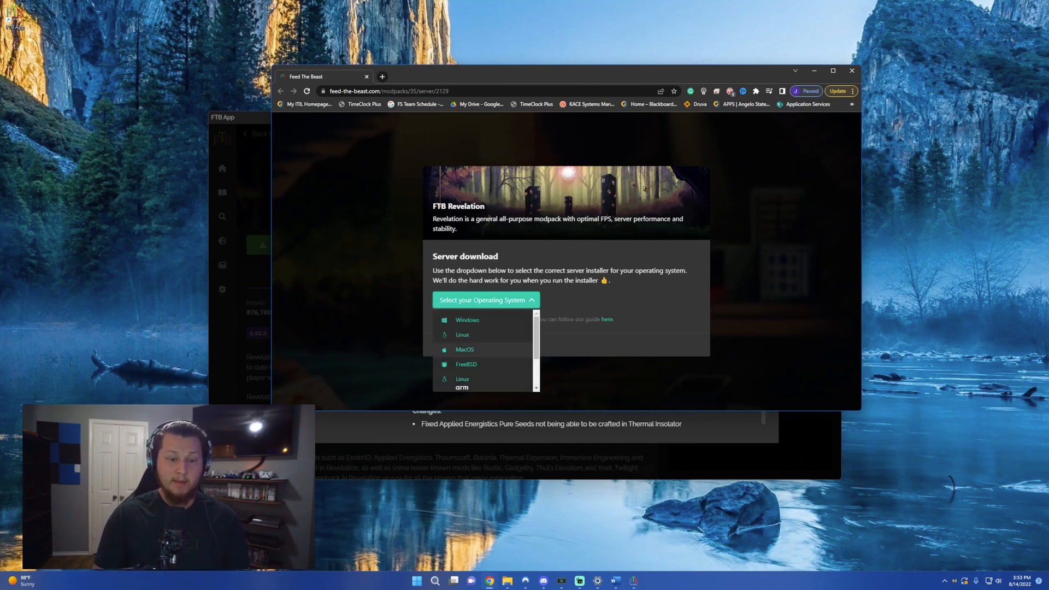
click(467, 320)
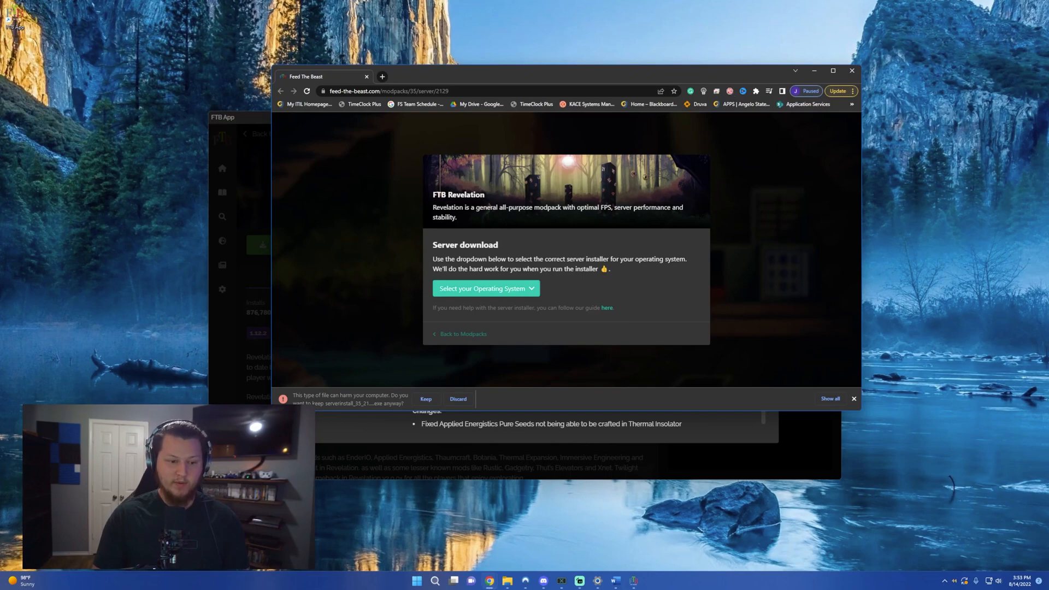
click(426, 399)
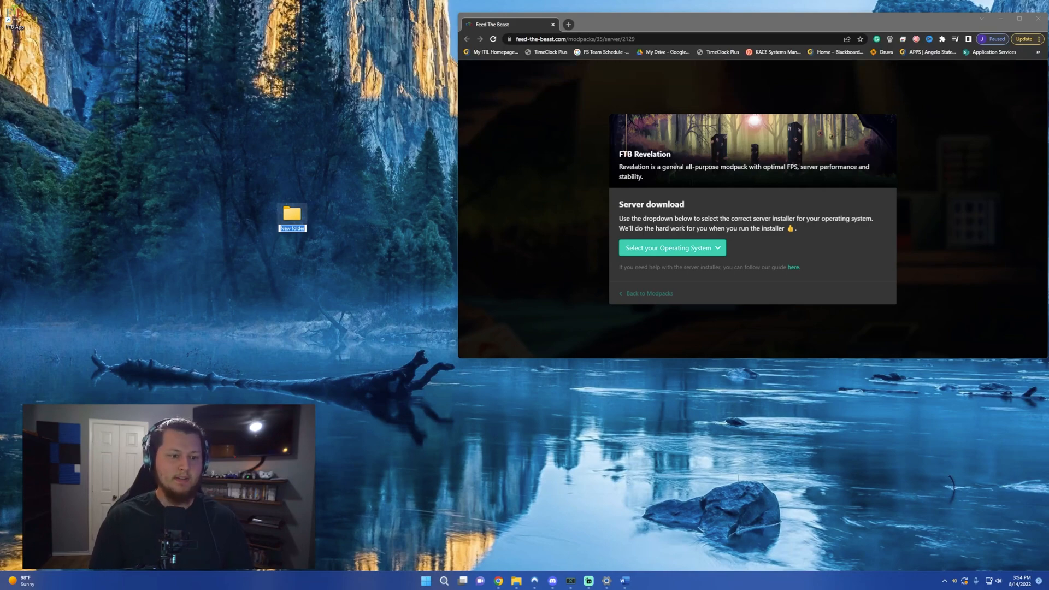
Open the FTB Revelations desktop folder to hold the server installer
double_click(293, 214)
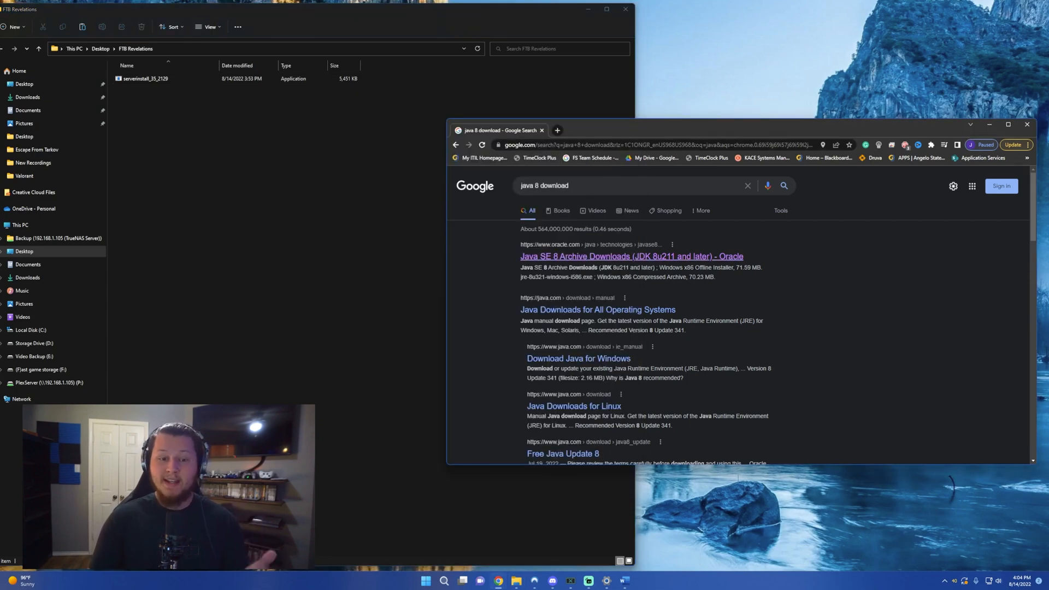
Download the Java SE 8 Windows x64 installer from Oracle's archive page
click(631, 256)
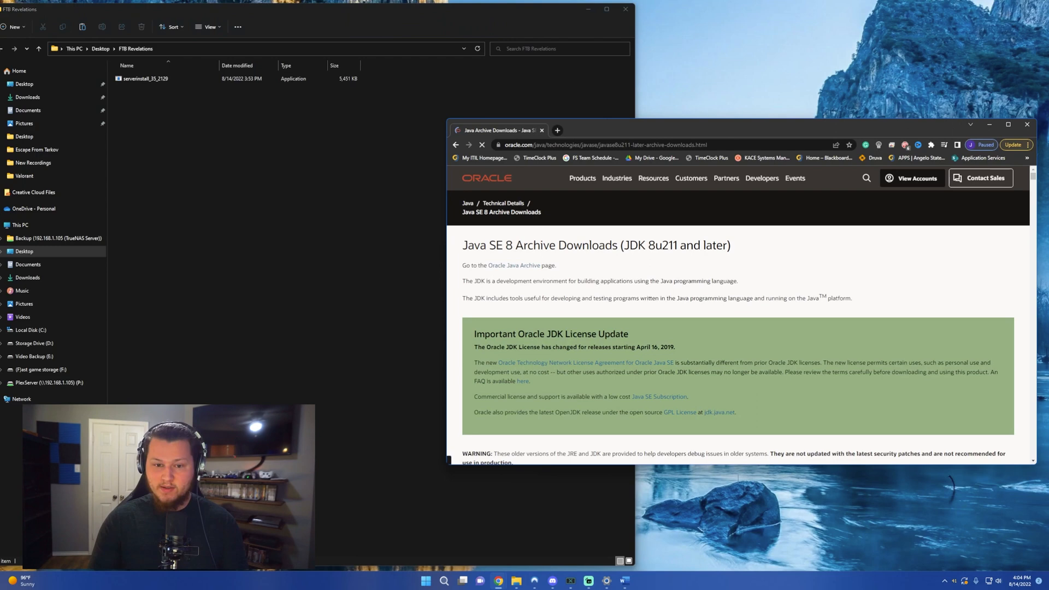
scroll(down, 3)
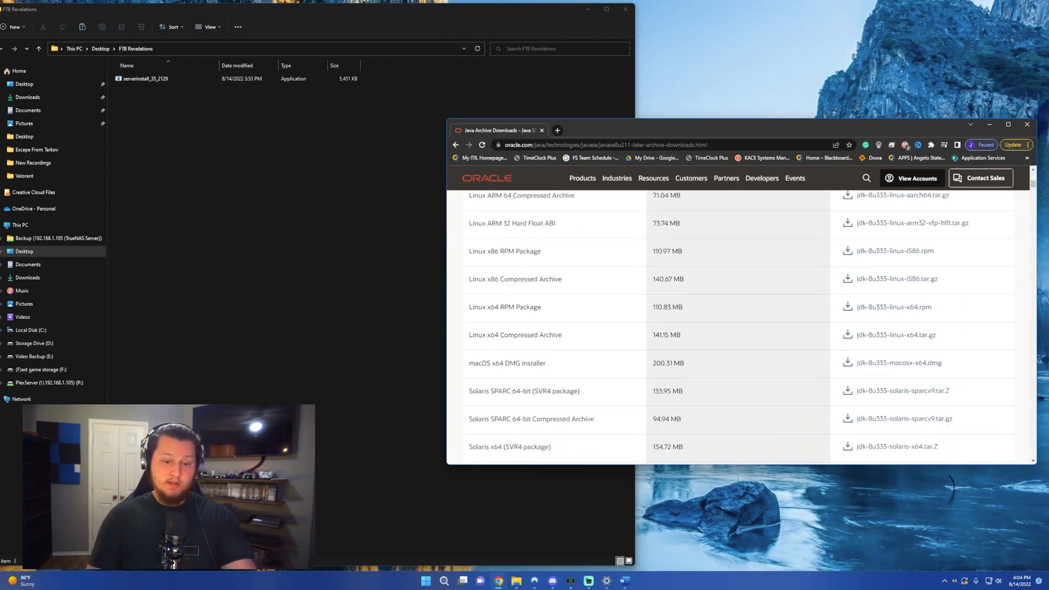
scroll(down, 3)
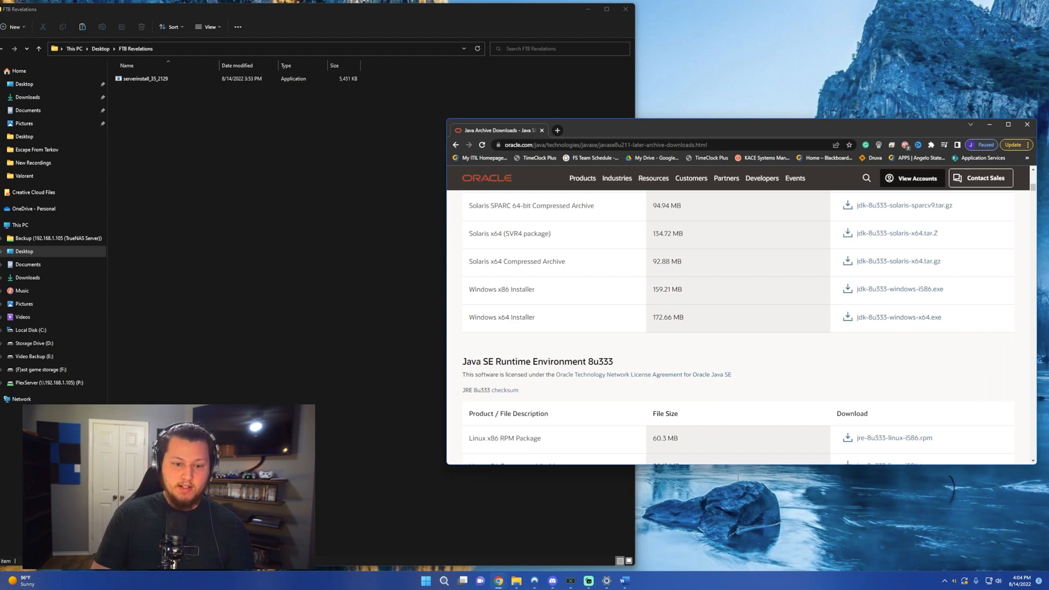
click(898, 317)
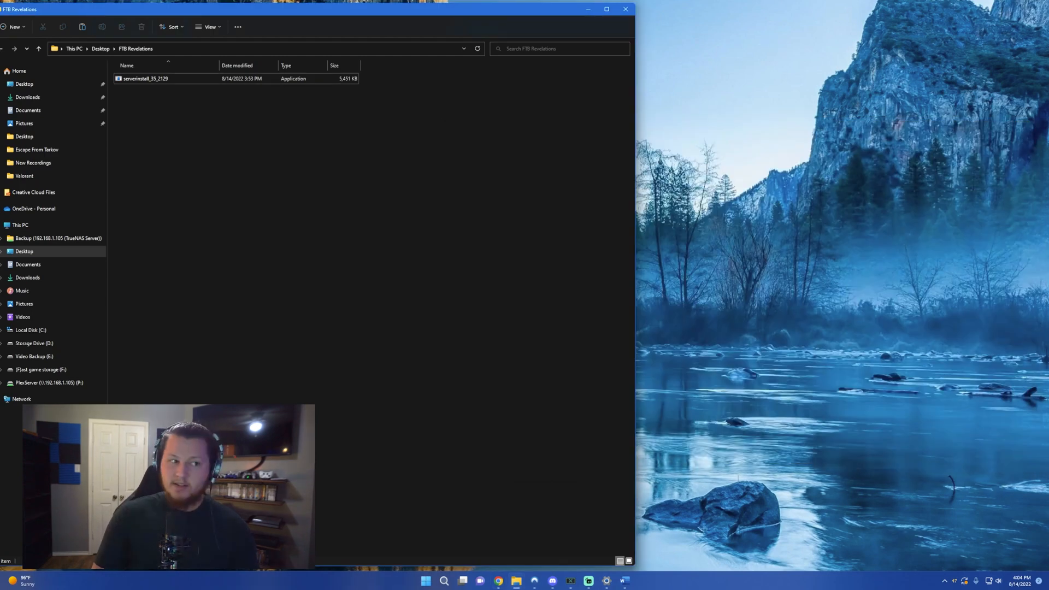
Run serverinstall_35_2129 into the FTB REV directory, confirming with y
double_click(146, 78)
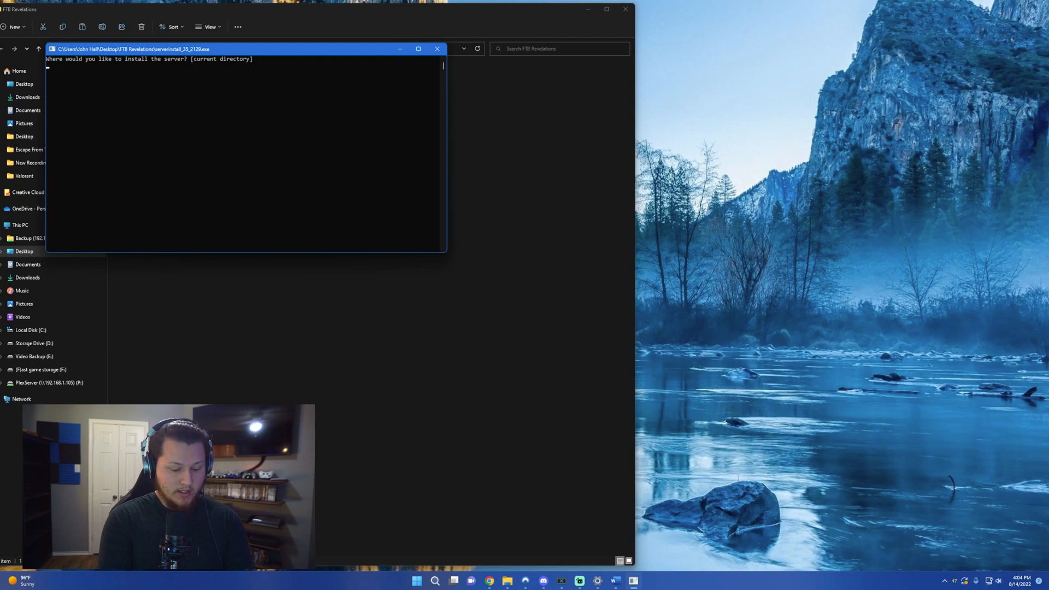
text(FTB recv)
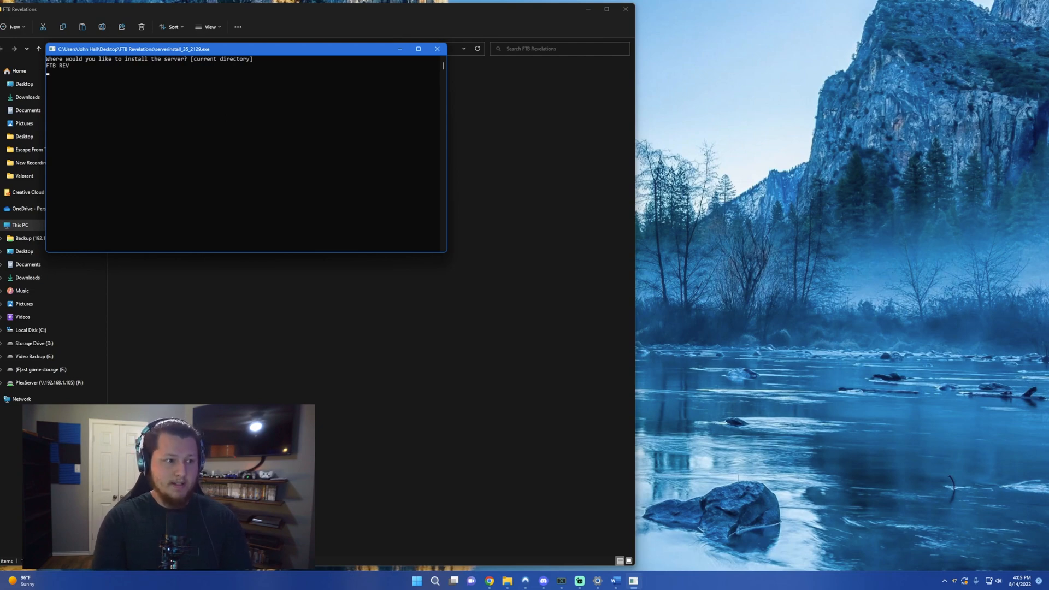
text(y)
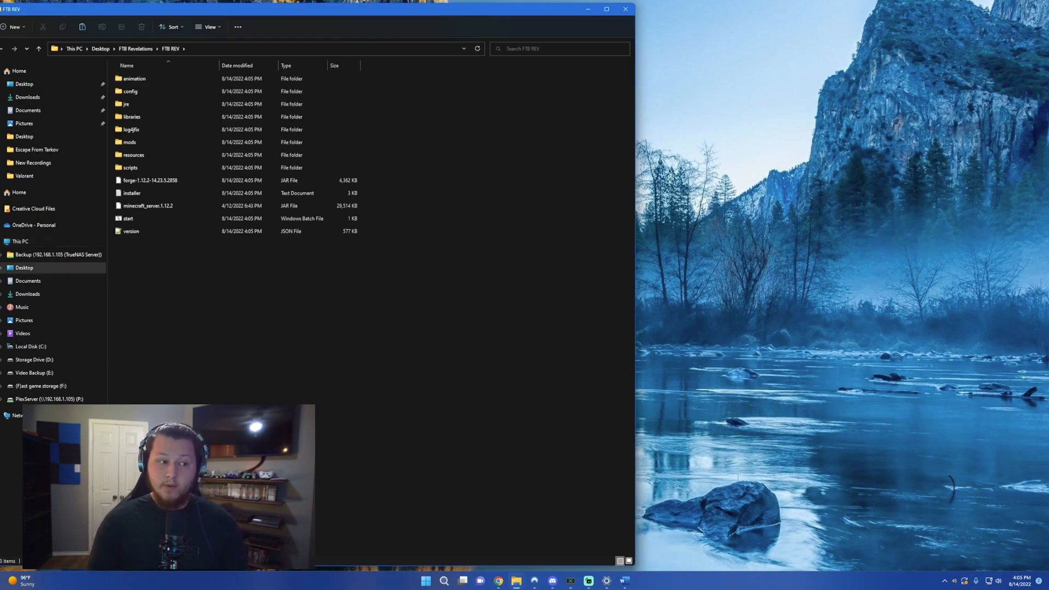
Start the server with start.bat, op the player, then open server.properties
click(128, 218)
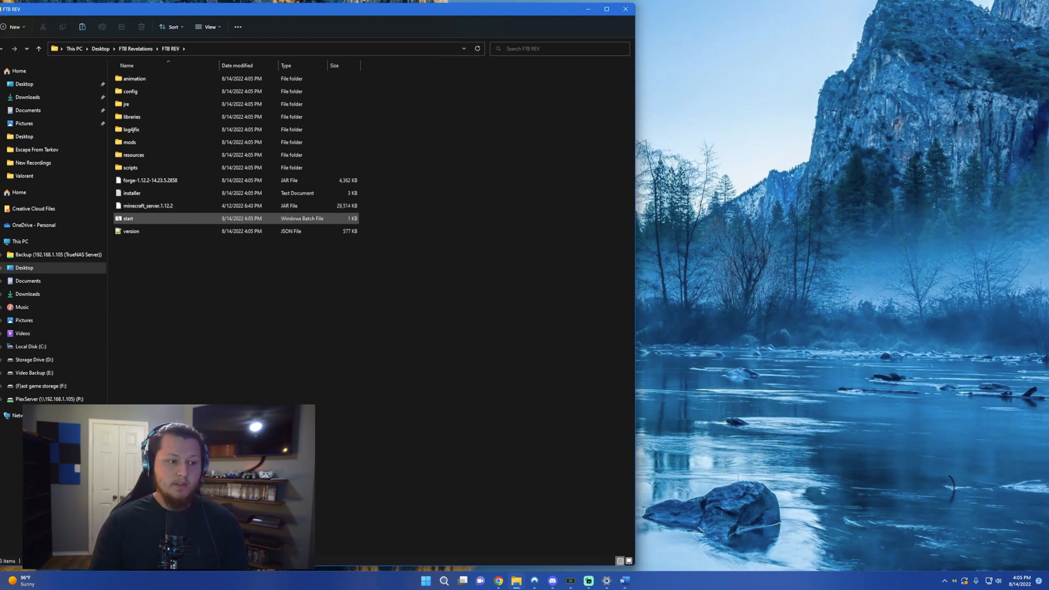
mouse_move(127, 218)
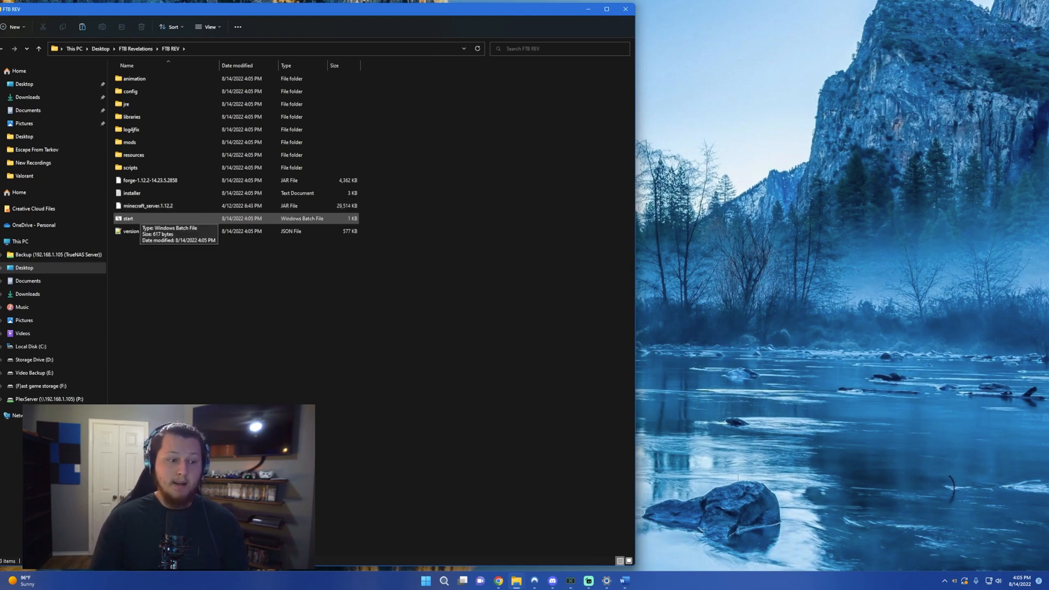
double_click(128, 218)
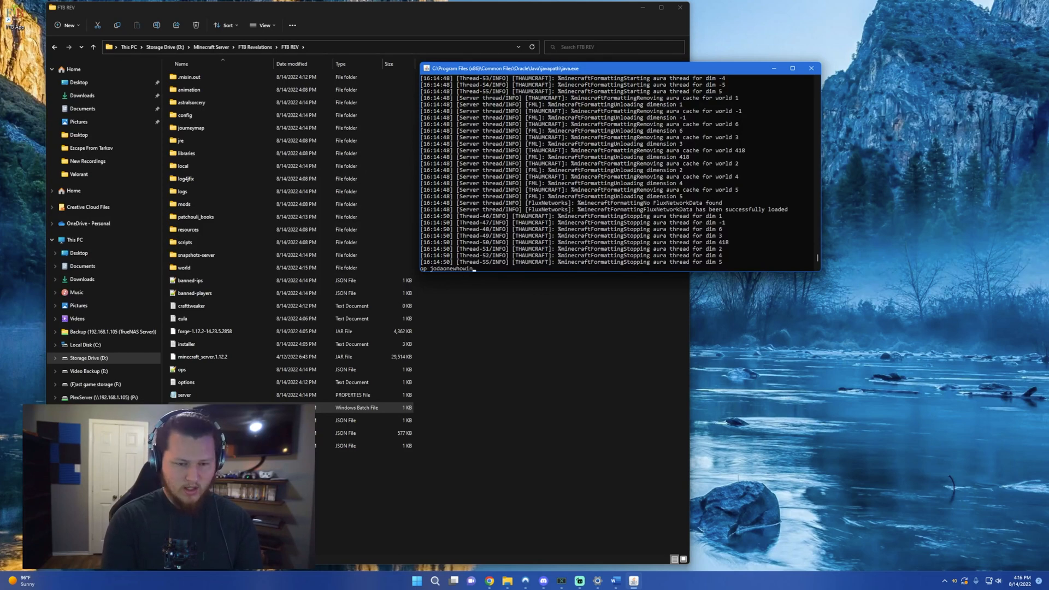
key(enter)
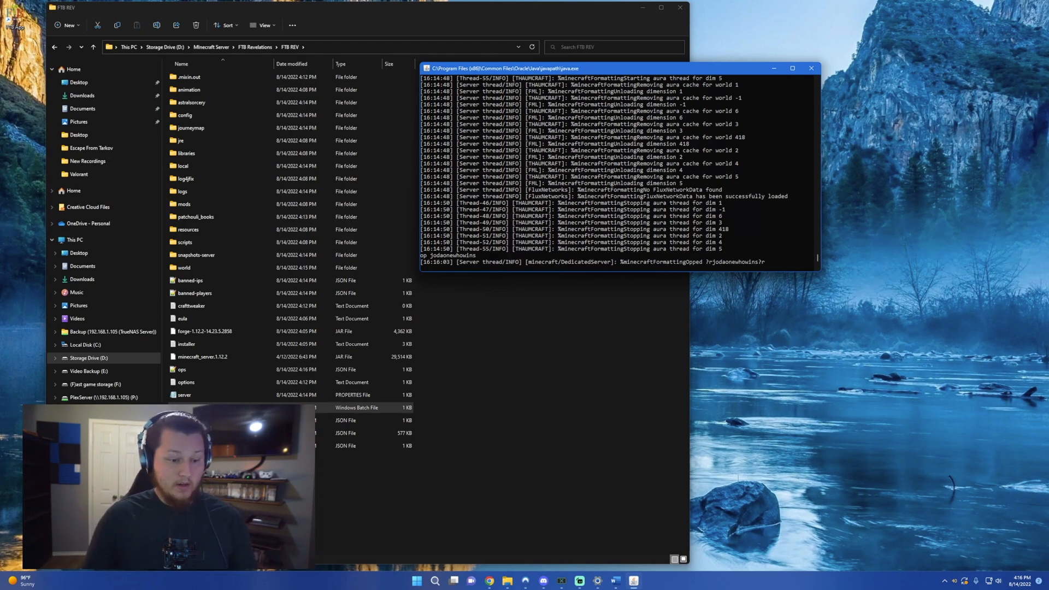
double_click(184, 394)
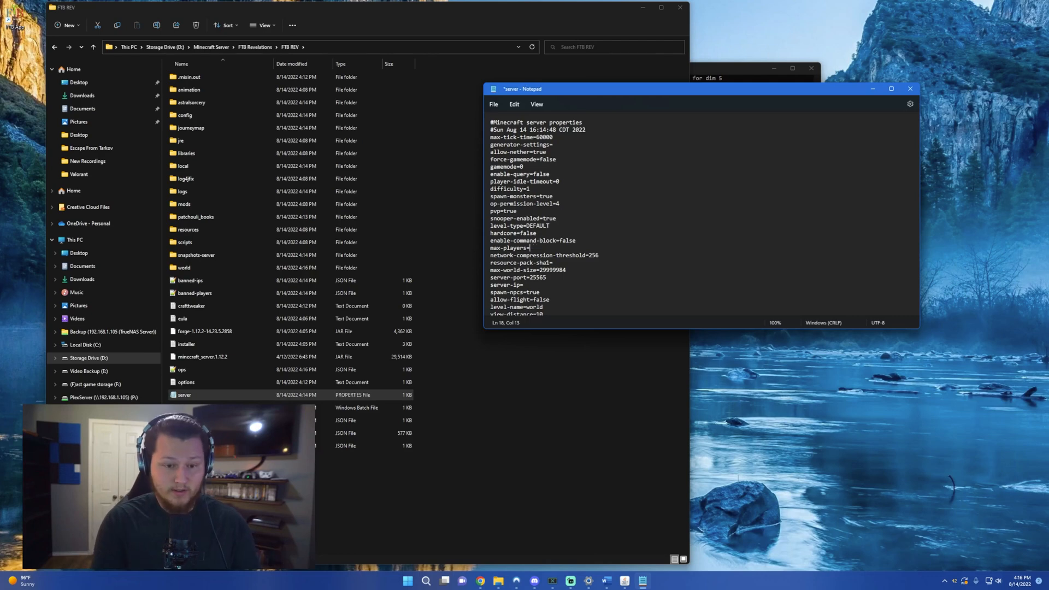
Set max-players to 8 and the MOTD to 'Johns Server' in server.properties
text(8)
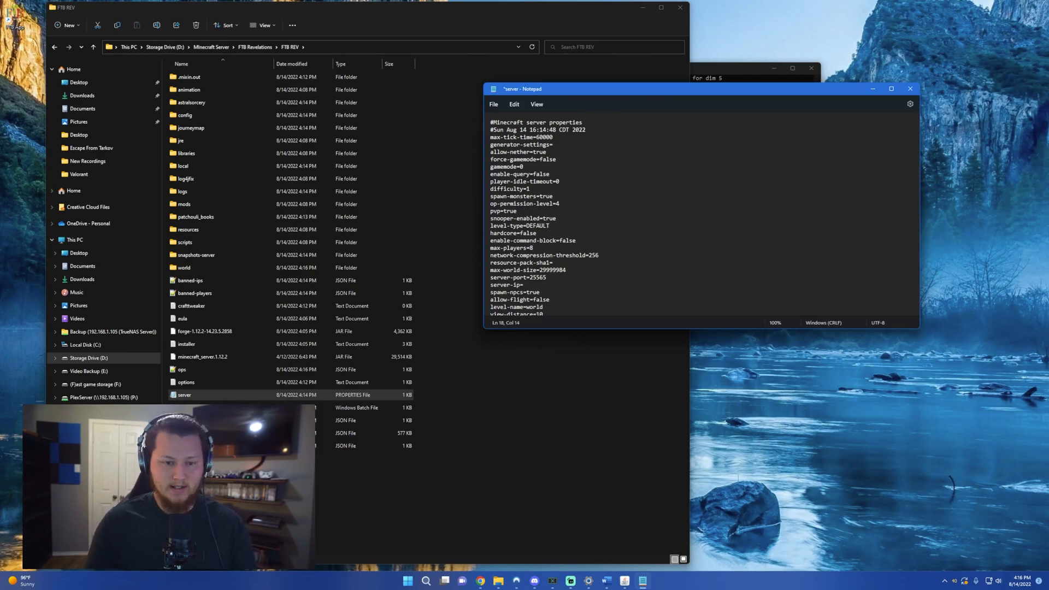
double_click(534, 278)
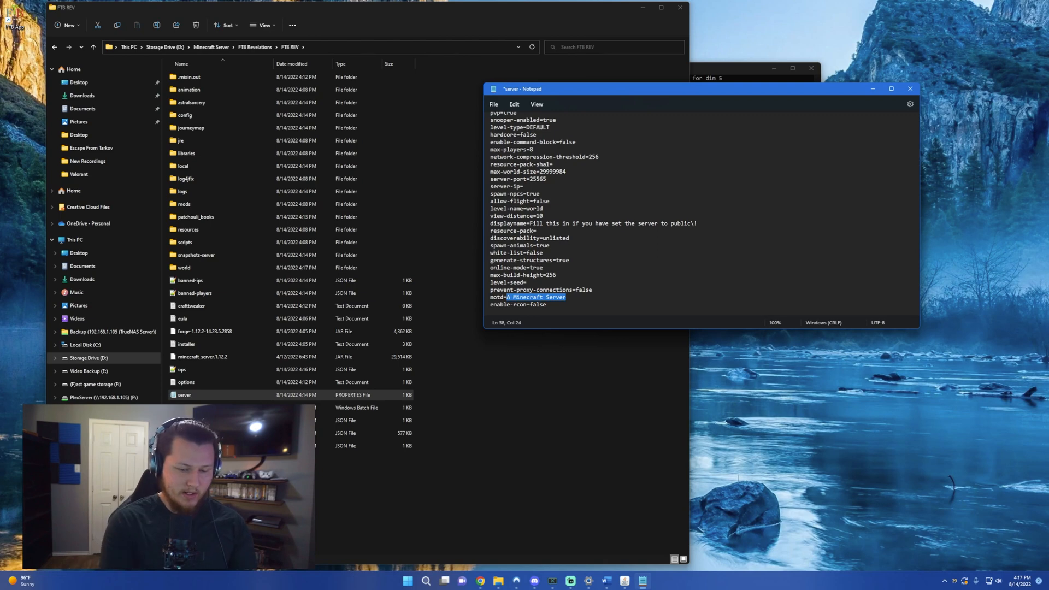
text(Johns Server)
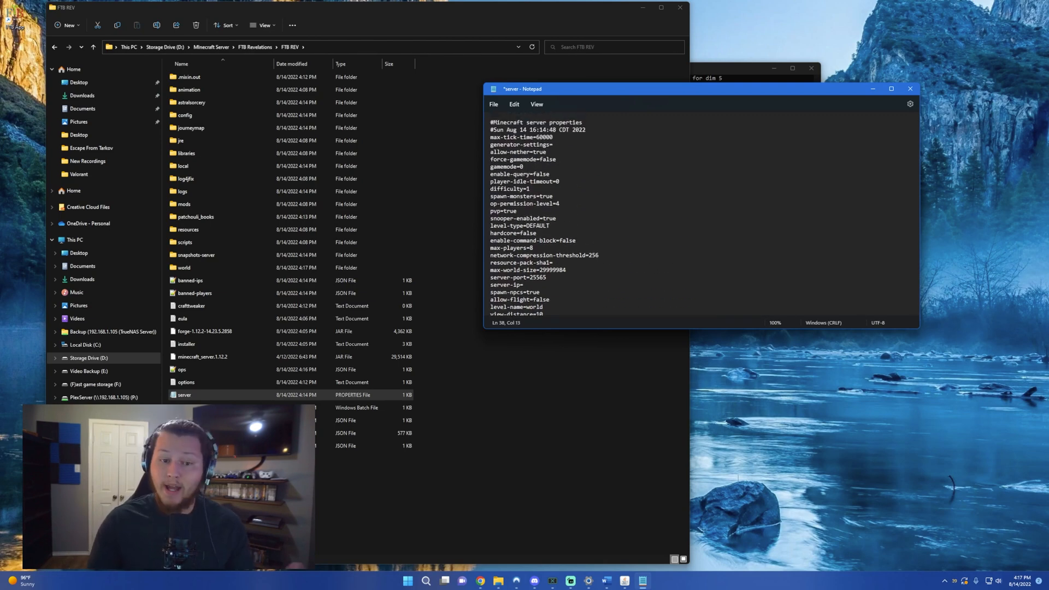
scroll(down, 3)
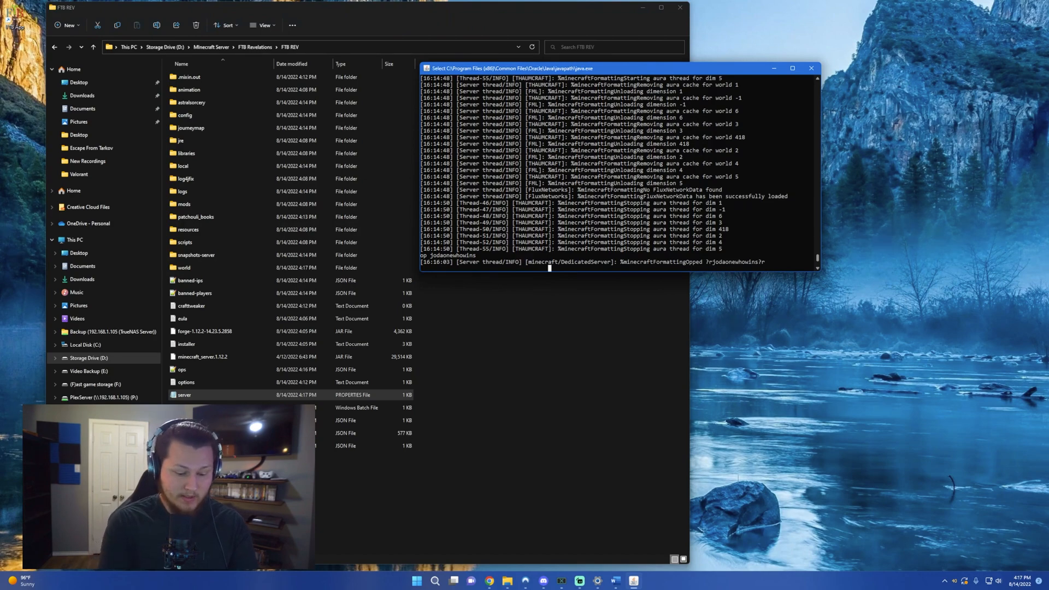
Stop the server from the console and relaunch it with start.bat
text(stop)
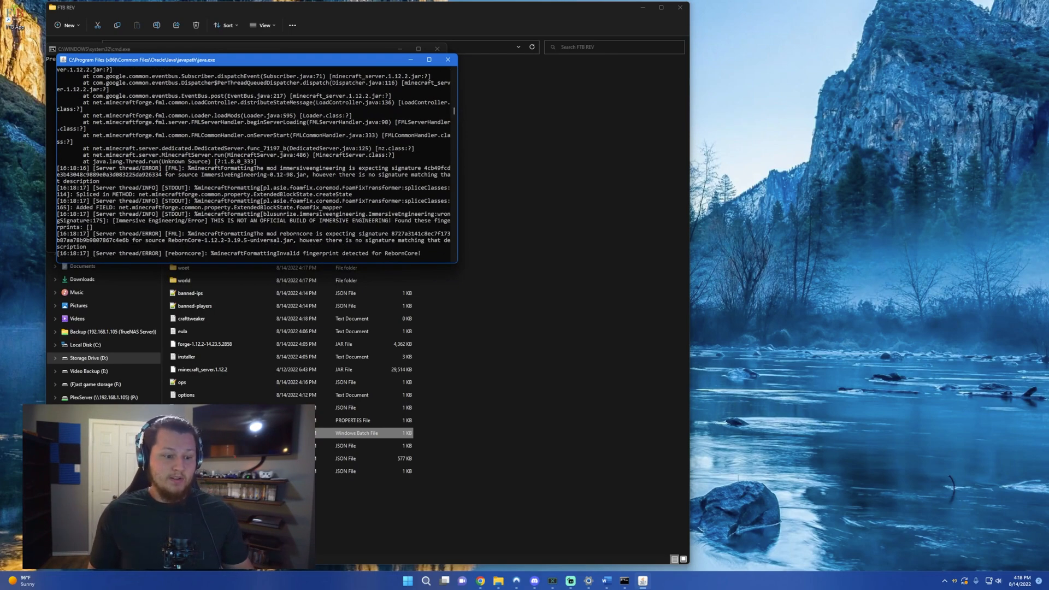
scroll(down, 3)
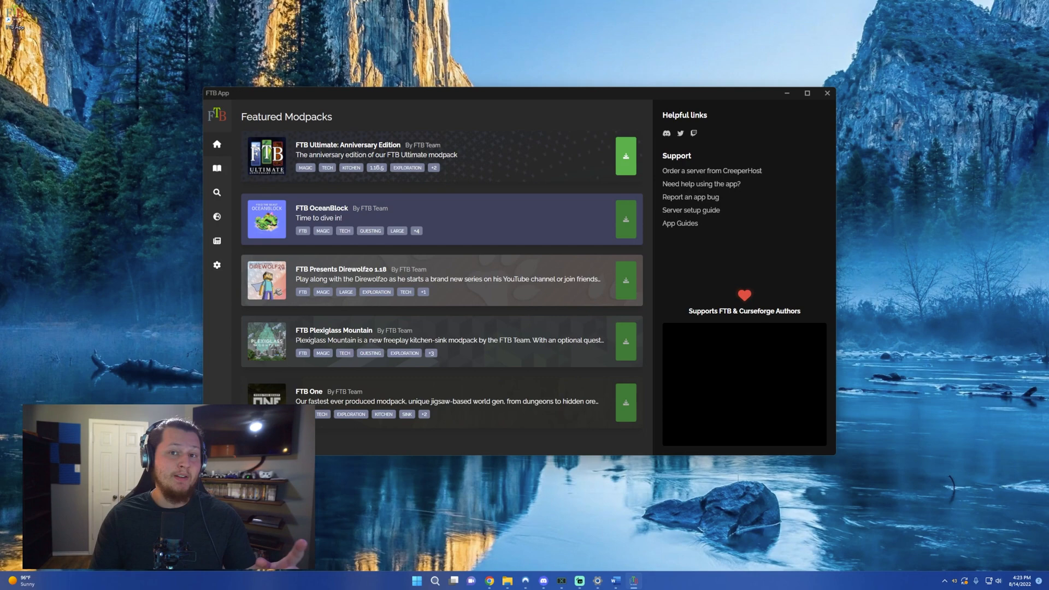
mouse_move(217, 217)
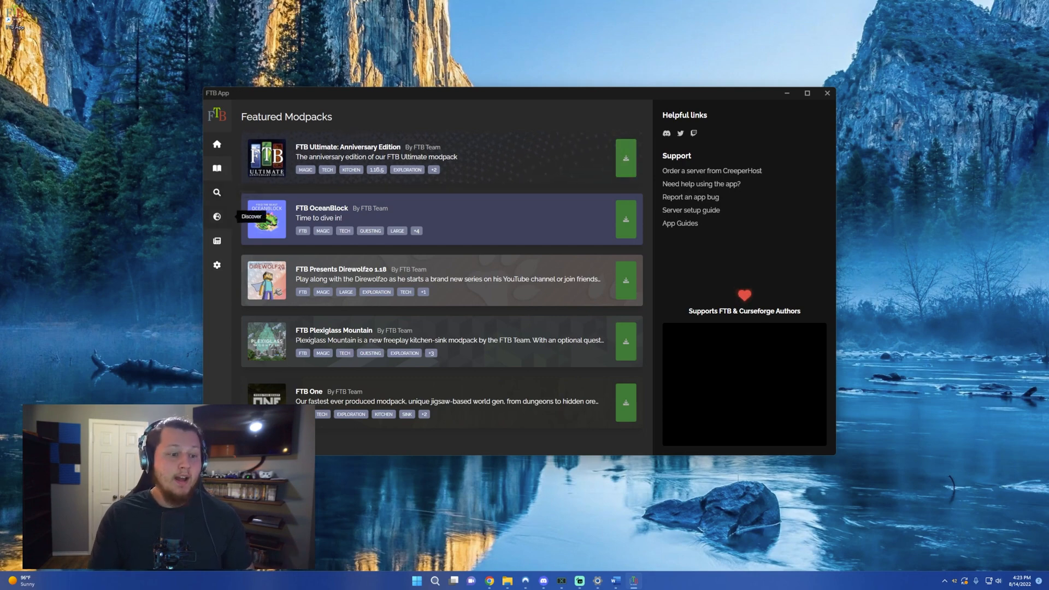
Open the FTB App modpack browser and search for Revelation
click(217, 193)
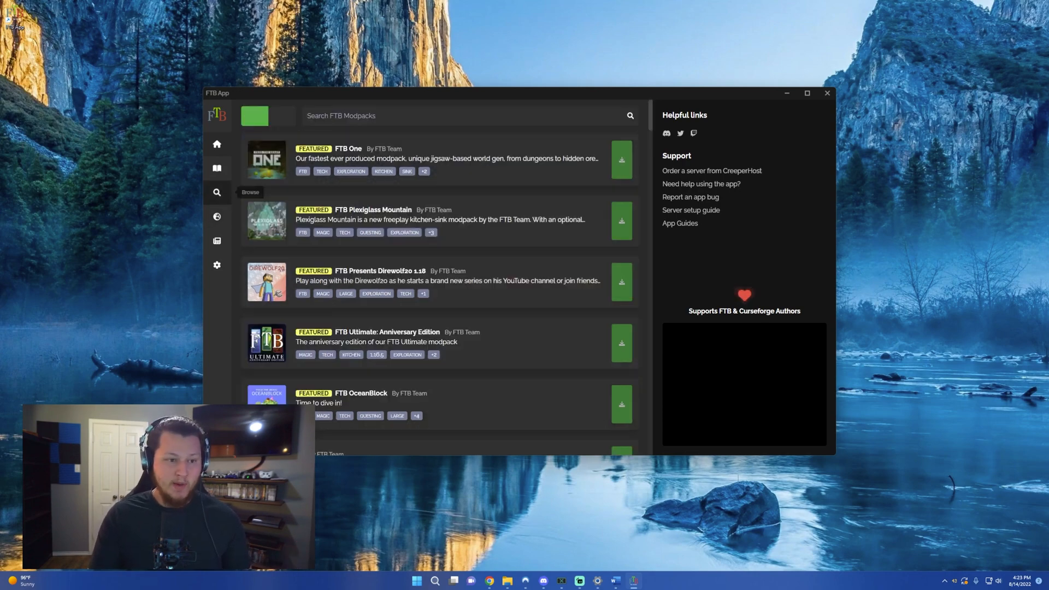
text(rfev)
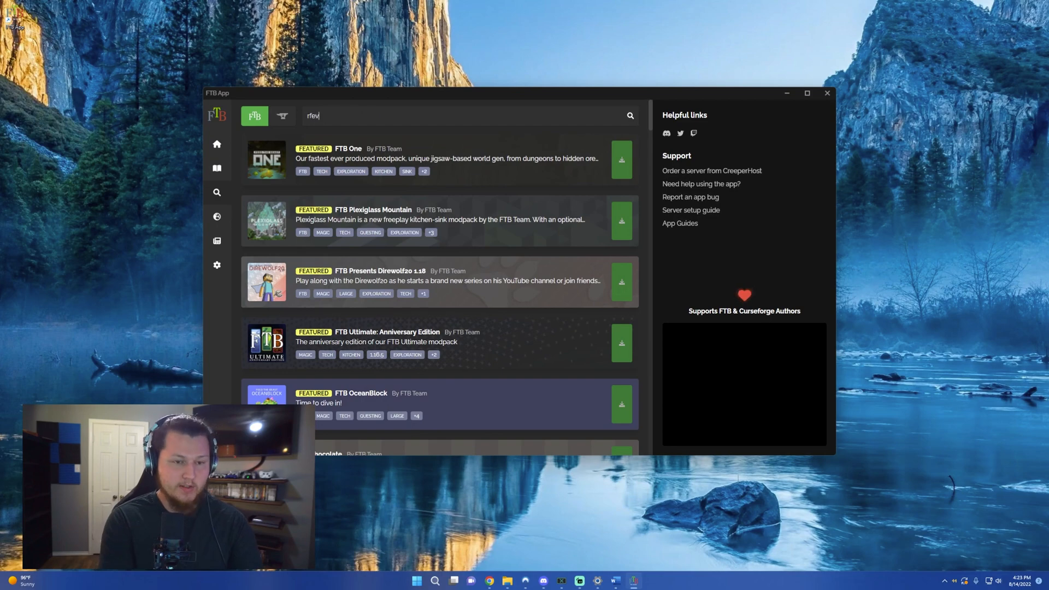